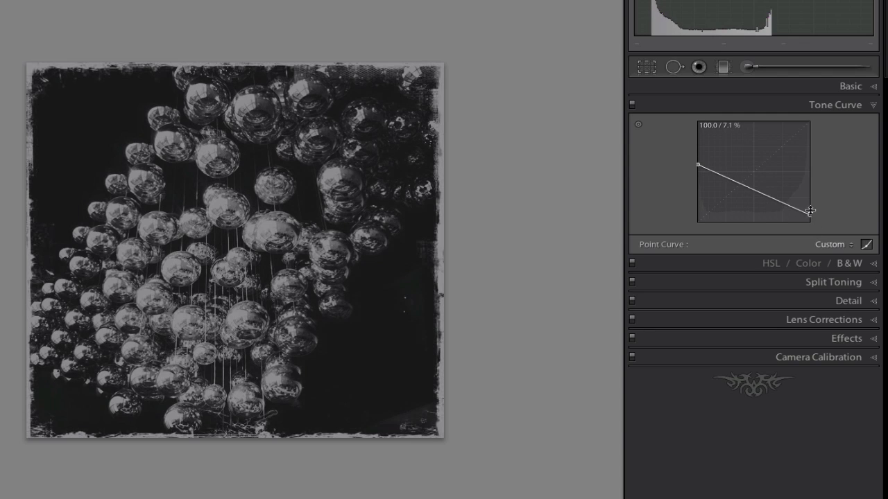
Drag the tone curve's left endpoint to the top, forming a full descending diagonal
{"action": "left_click_drag", "start_coordinate": [697, 164], "coordinate": [697, 131]}
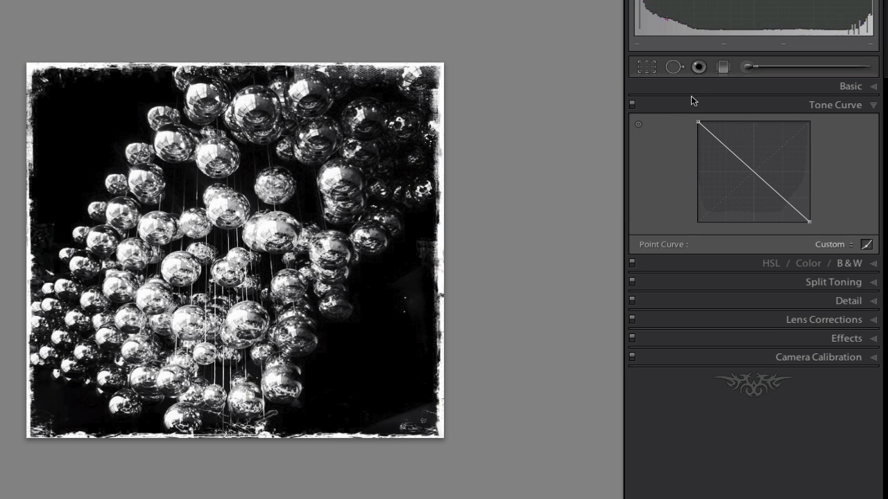
{"action": "mouse_move", "coordinate": [680, 185]}
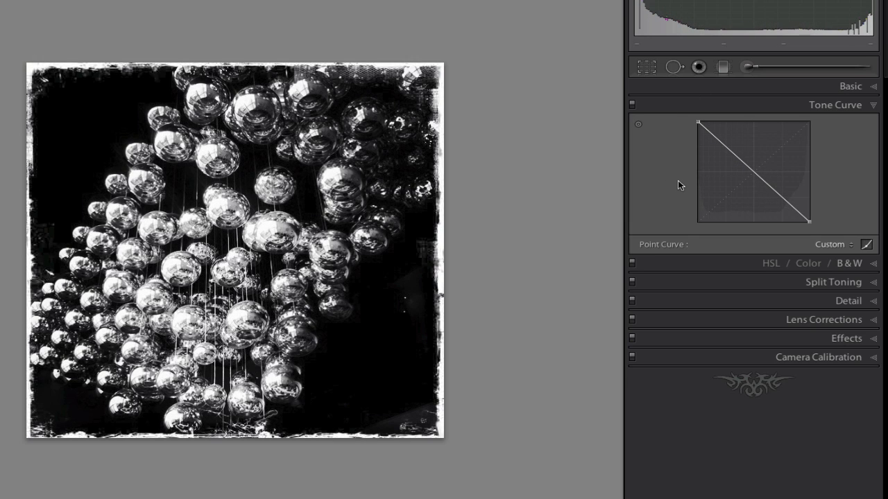